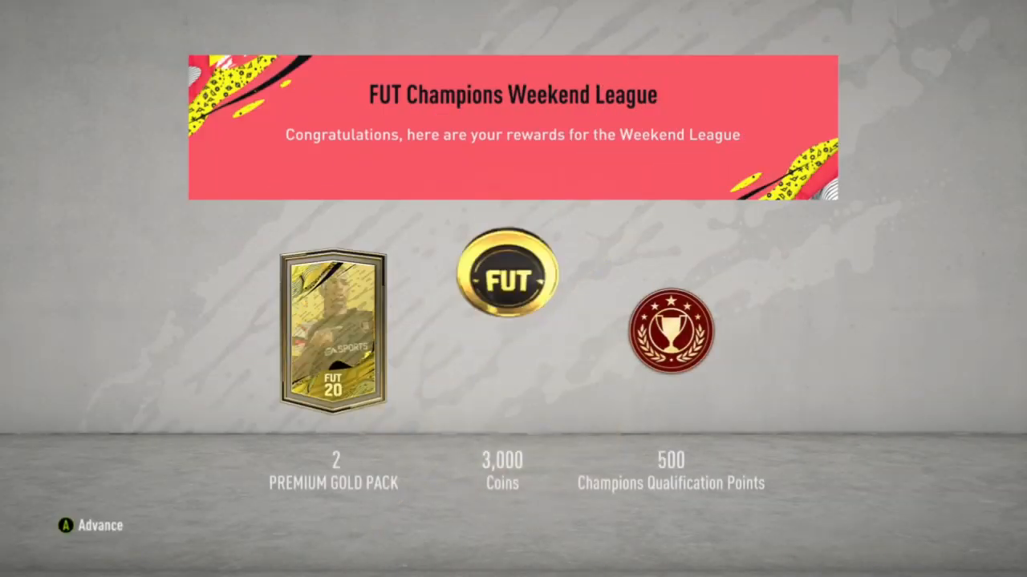
- Accept the Weekend League rewards: two premium gold packs, 3,000 coins and 500 points
key("a")
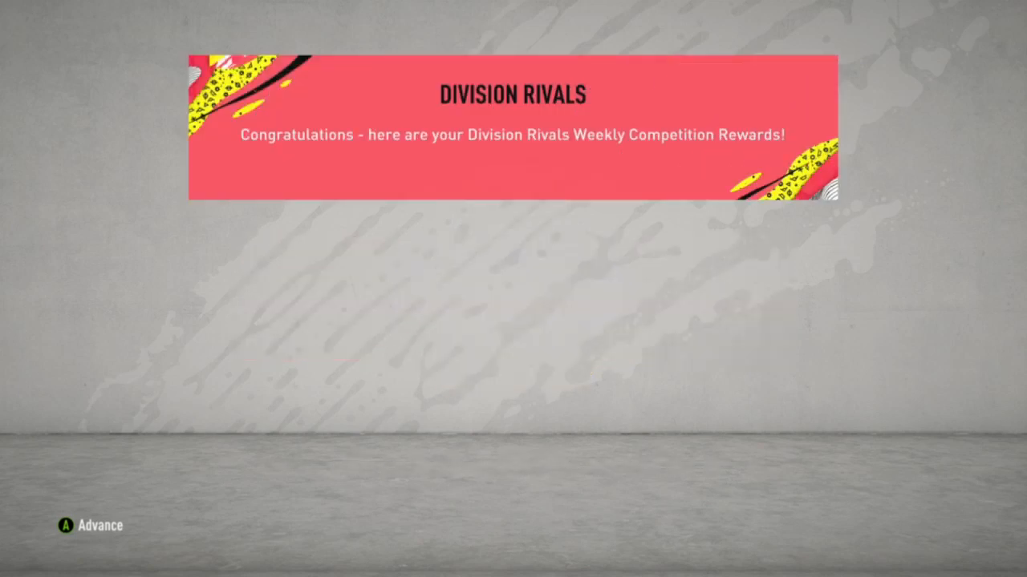
- Accept the Division Rivals weekly rewards
key("a")
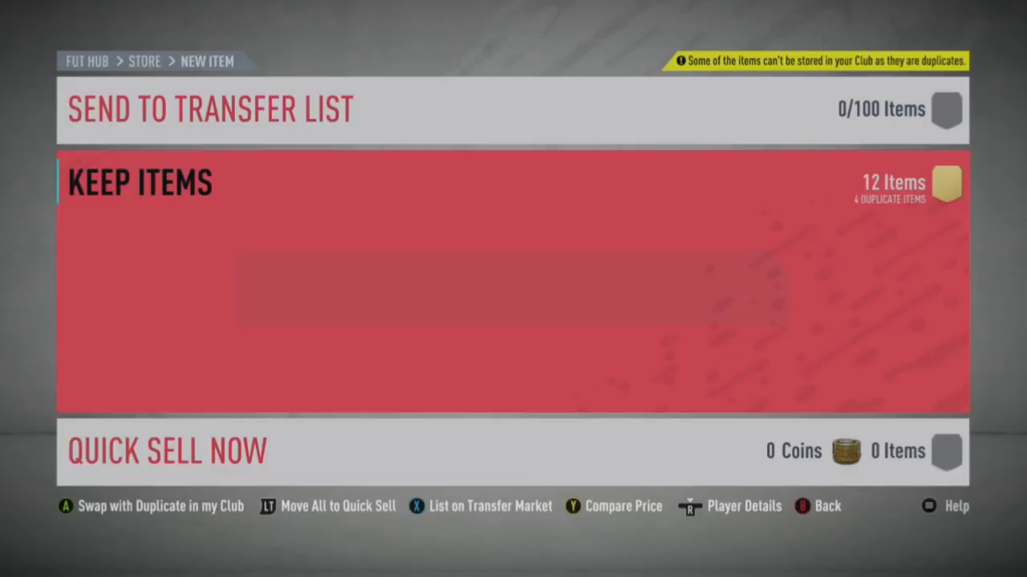
- Quick sell the two unwanted pack players for 0 coins
key("LT")
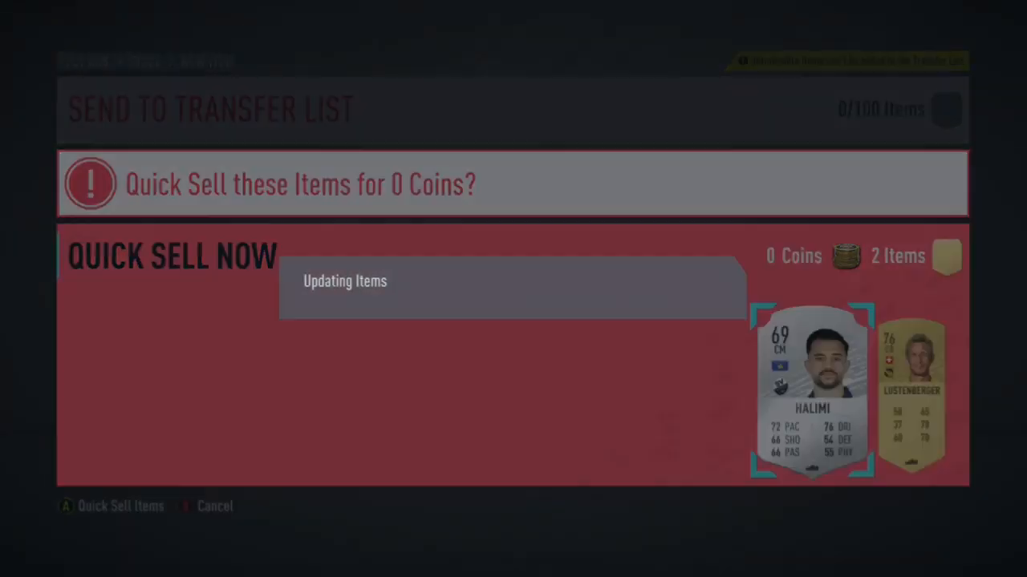
left_click(120, 506)
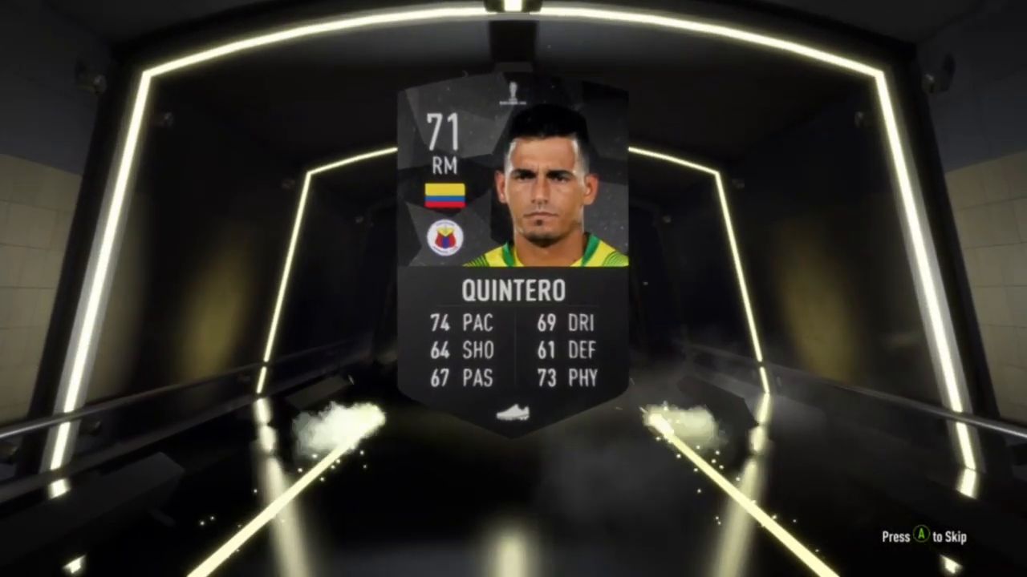
- Skip the pack reveal and move three duplicate players to quick sell, keeping one
key("a")
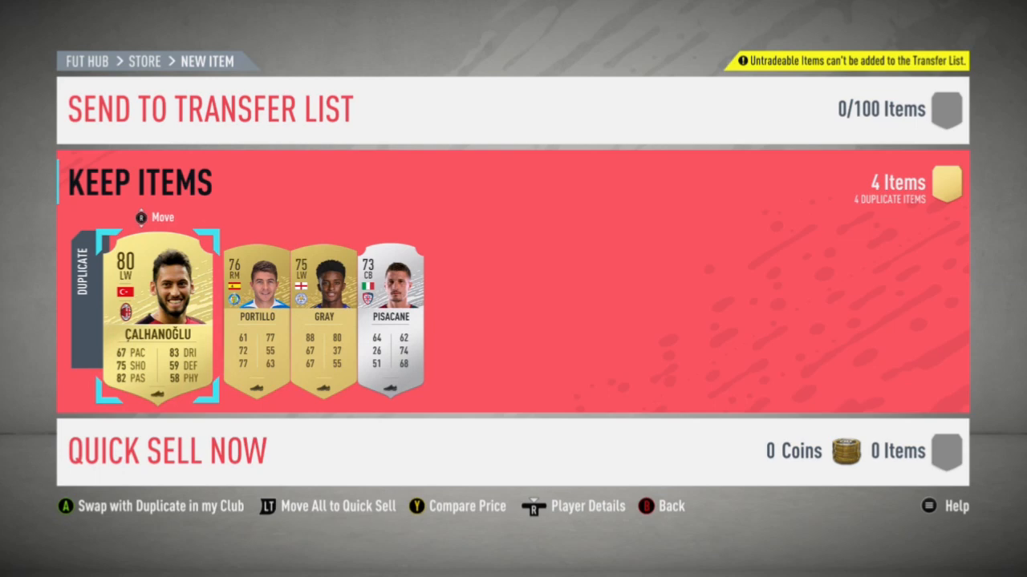
key("LT")
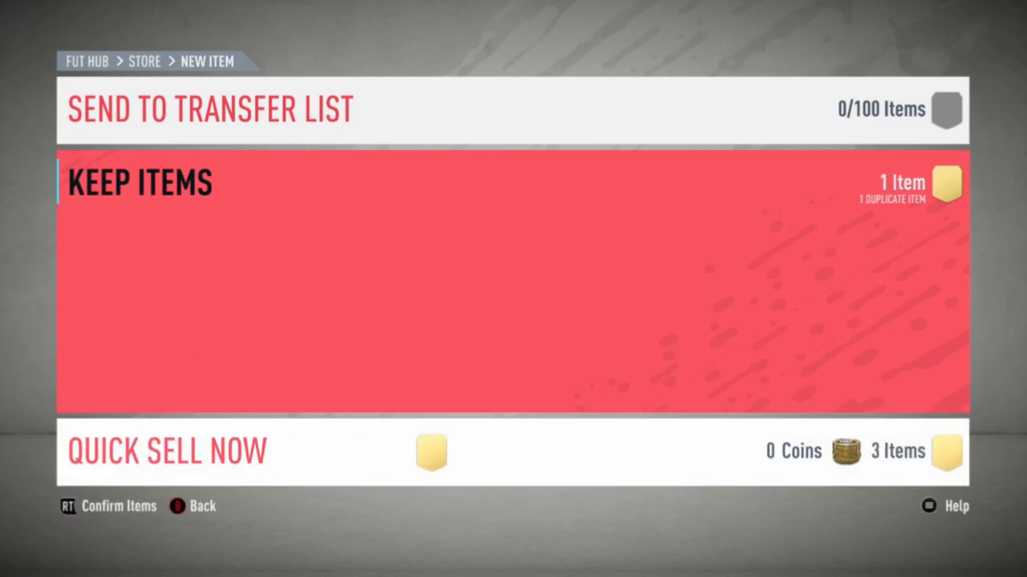